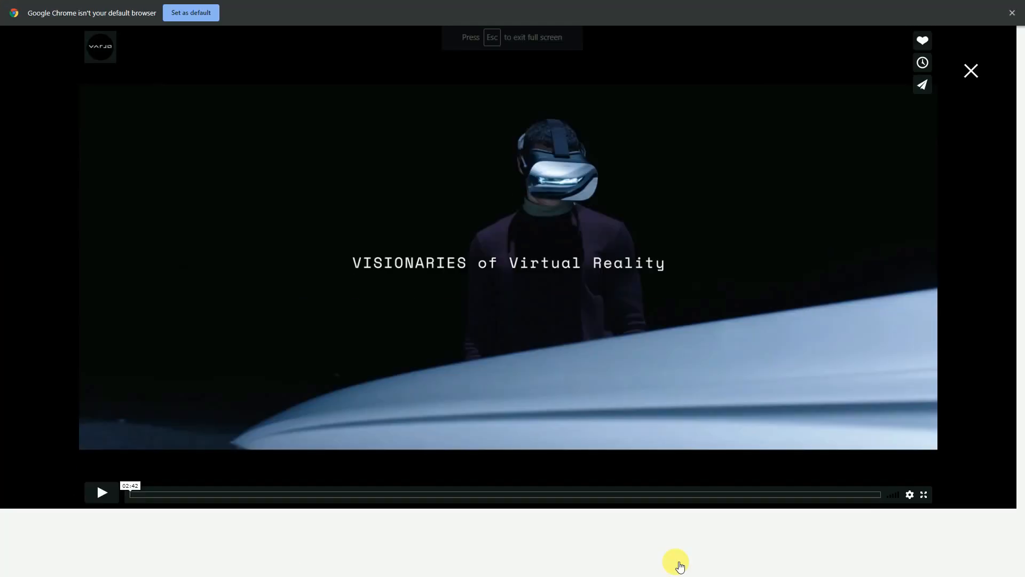
Step: Play the embedded Varjo promo video and switch it to full screen
click(923, 495)
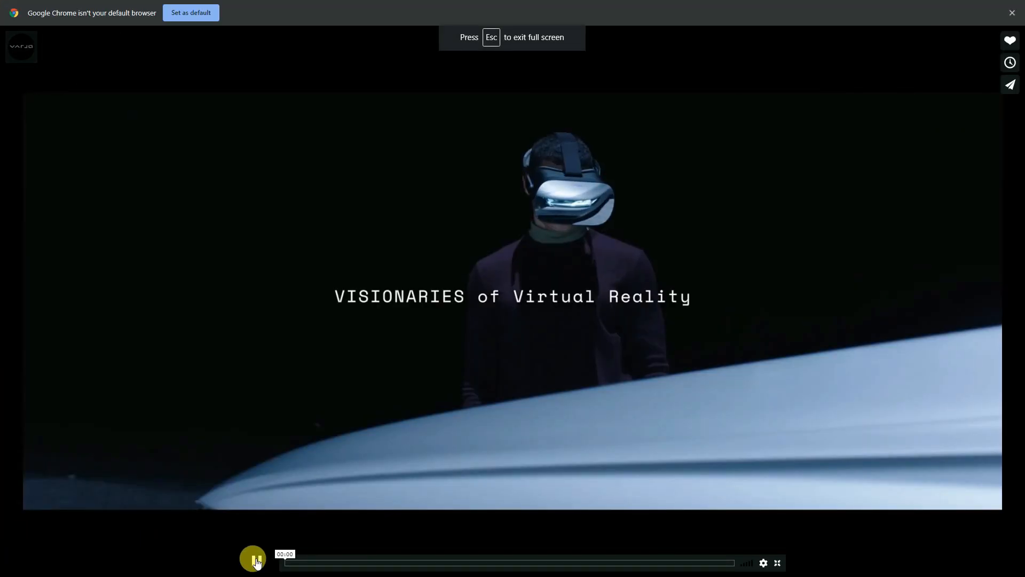
click(256, 561)
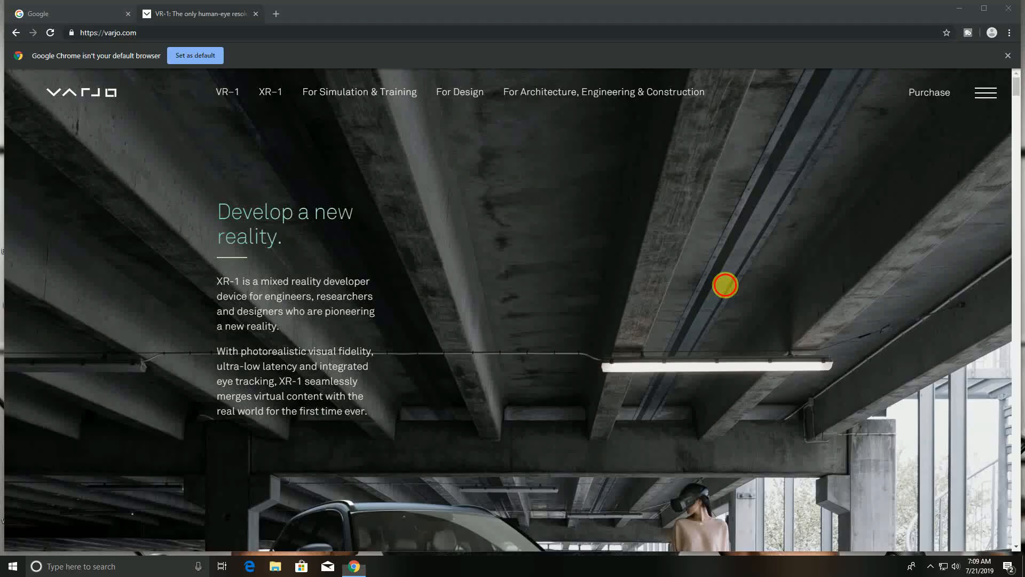
mouse_move(725, 286)
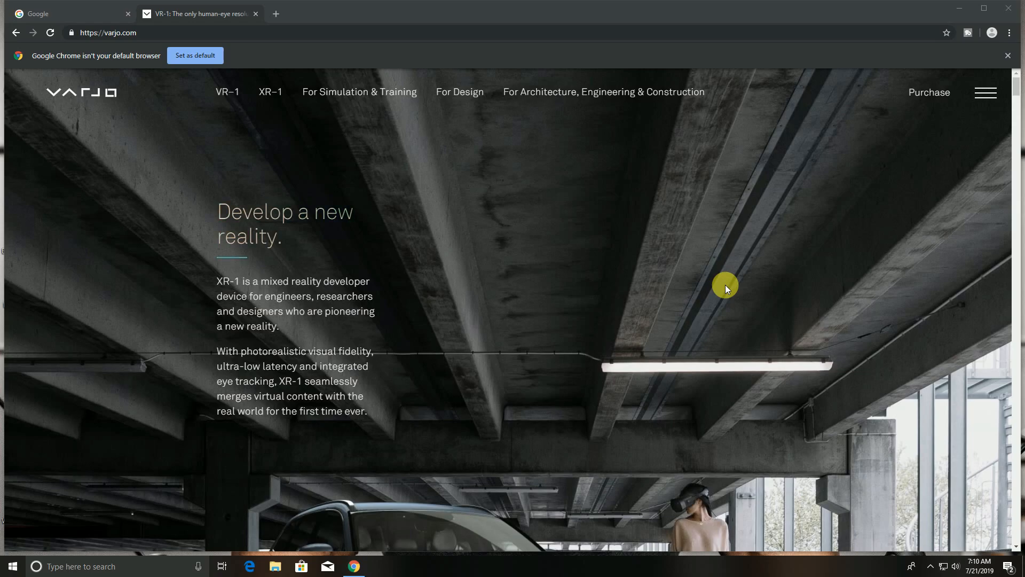
Step: Scroll past the XR-1 Developer Edition description to the VR-1 'Let there be sight' banner
scroll(down, 3)
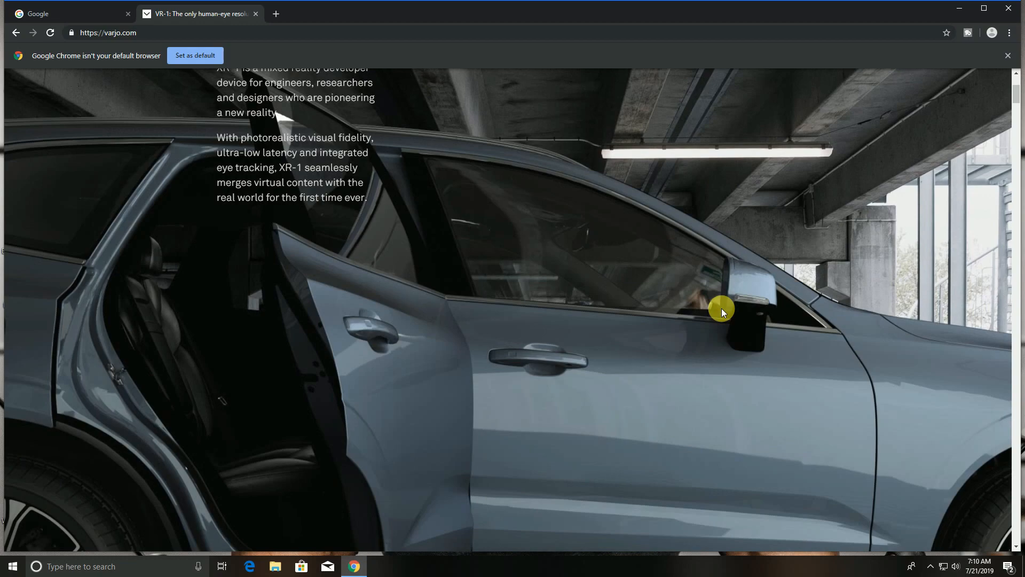
scroll(down, 3)
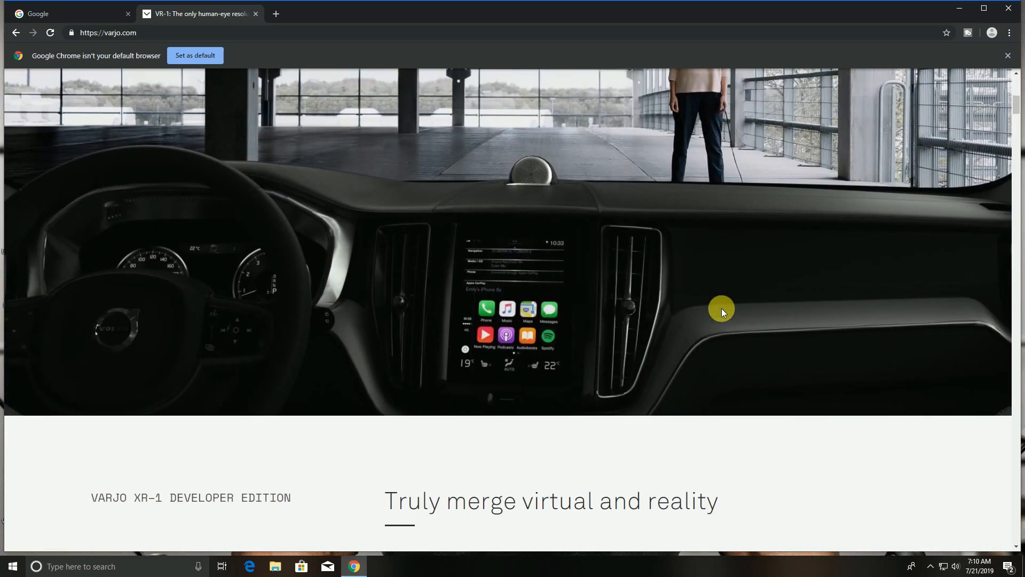
scroll(down, 3)
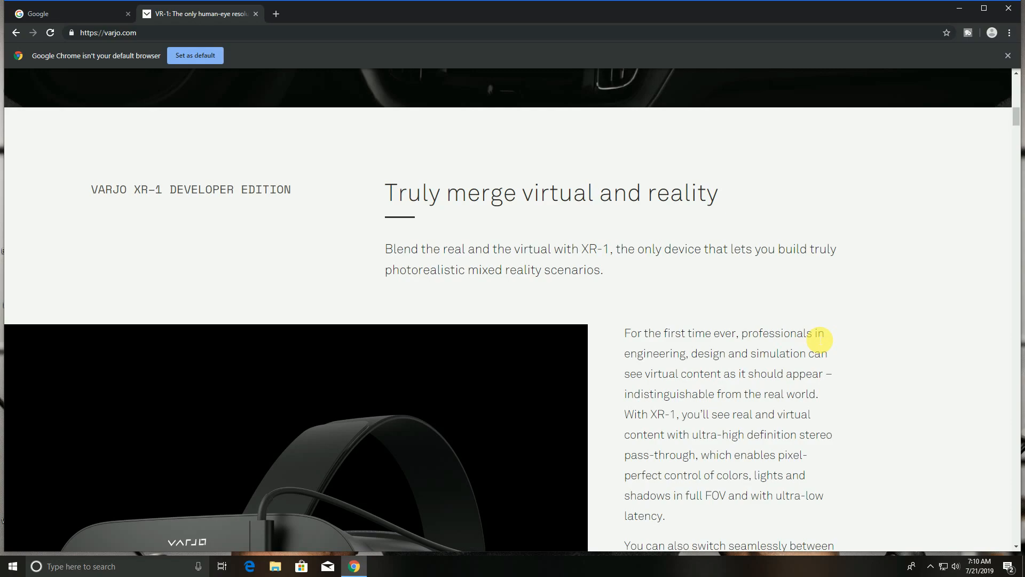
scroll(down, 3)
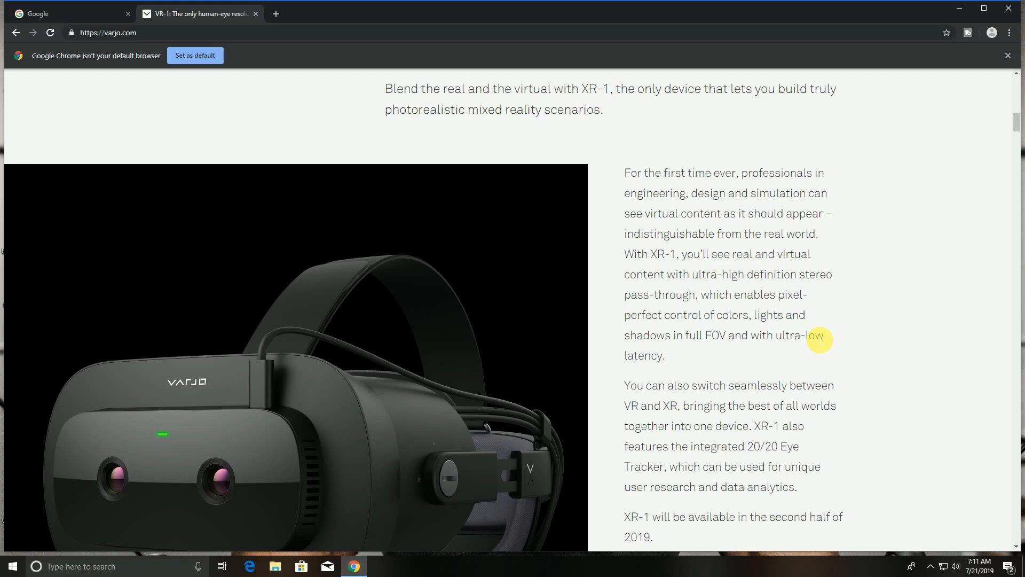
scroll(down, 3)
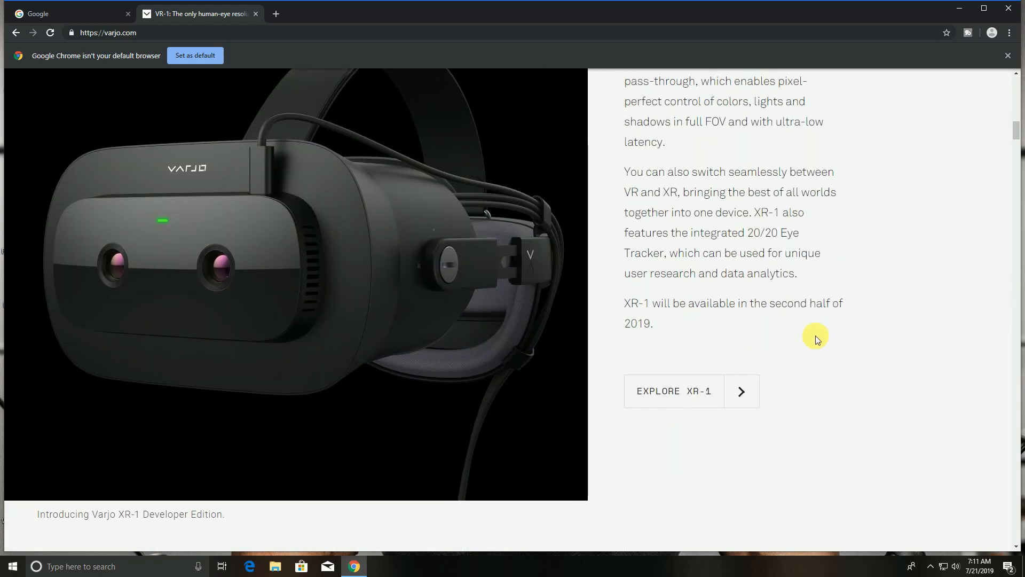
scroll(down, 3)
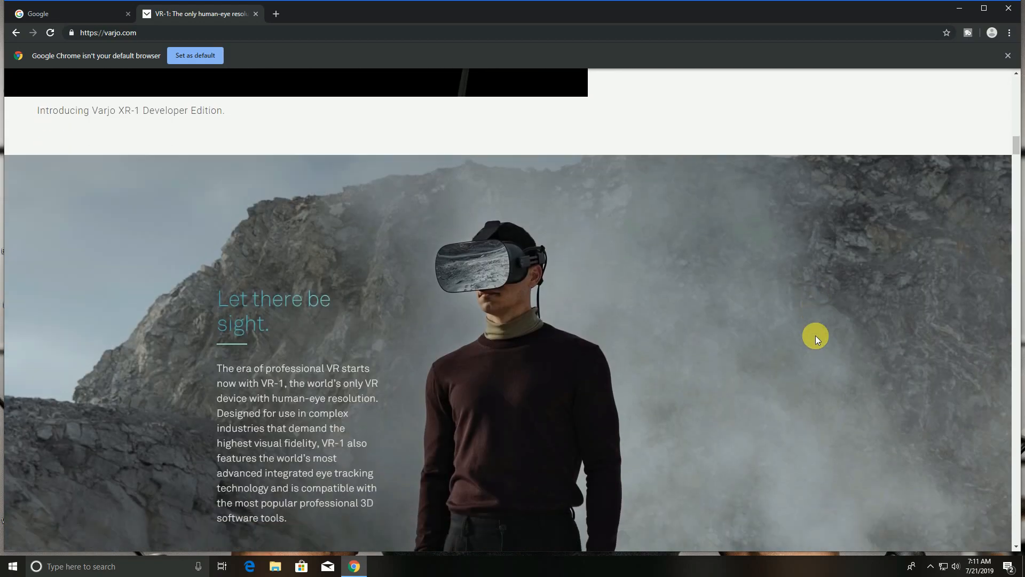
Step: Scroll past 'It's a Resolution Revolution' and the headset image to the Audi quote
scroll(down, 3)
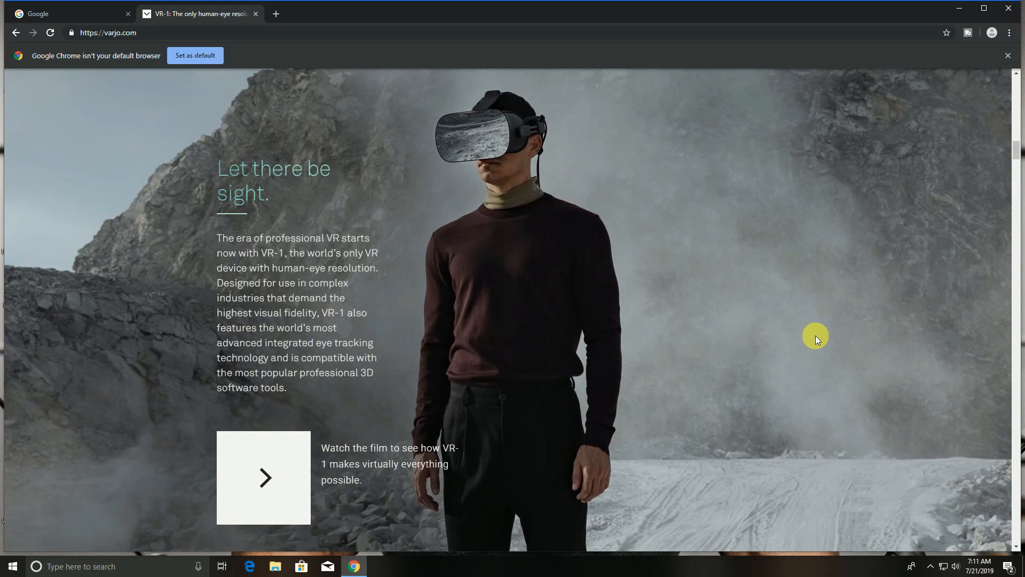
scroll(down, 3)
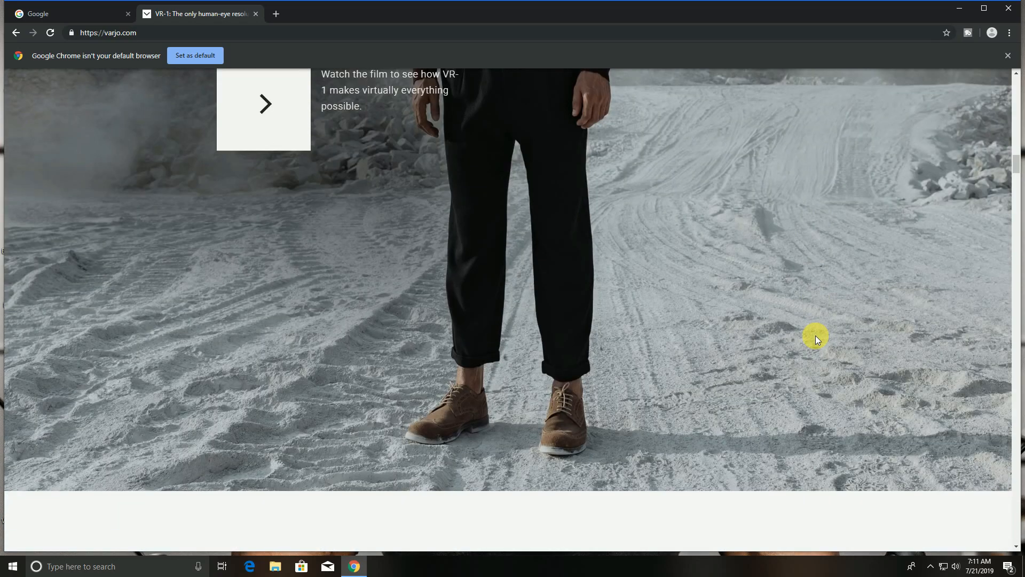
scroll(down, 3)
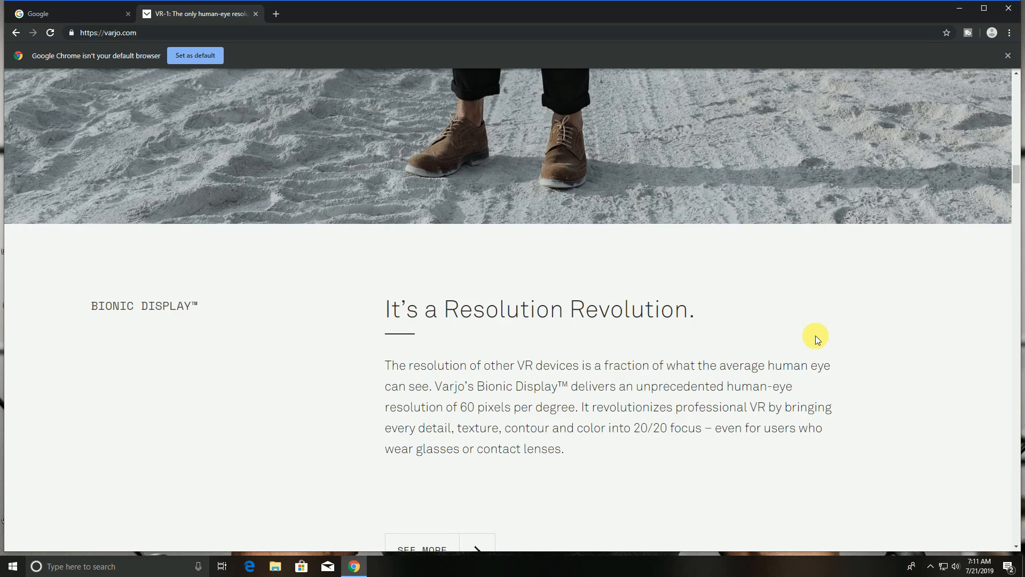
scroll(down, 3)
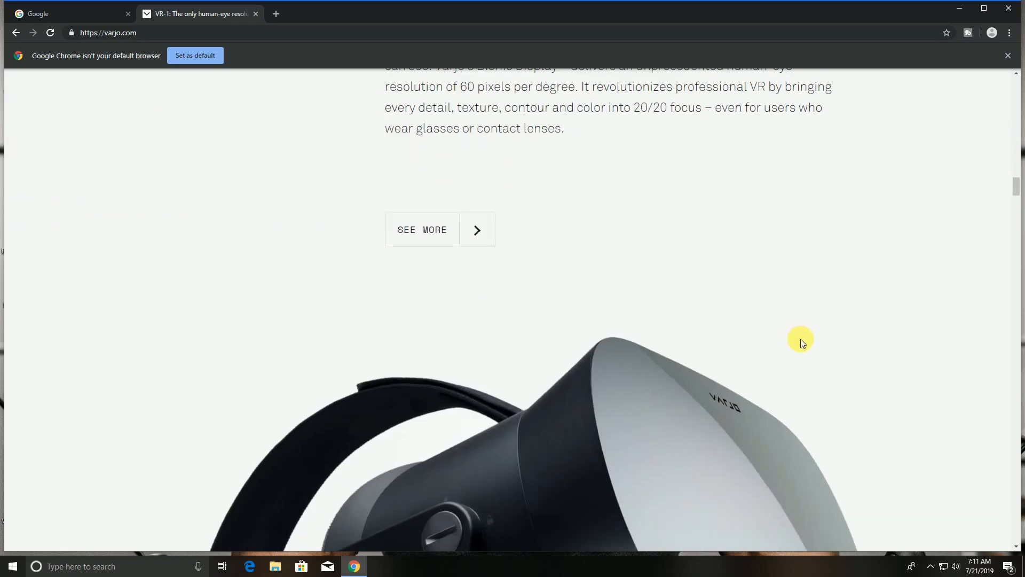
scroll(down, 3)
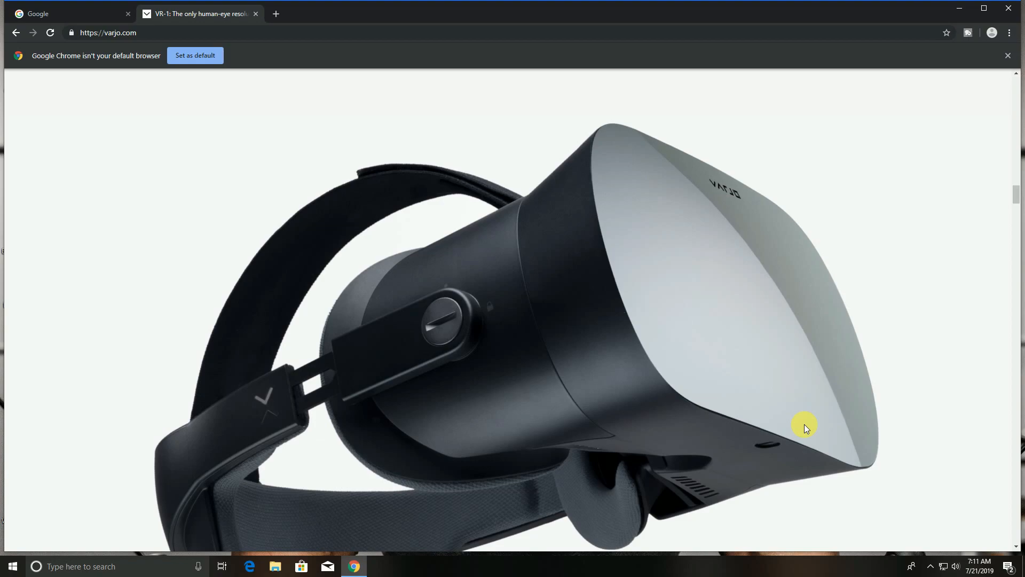
scroll(down, 3)
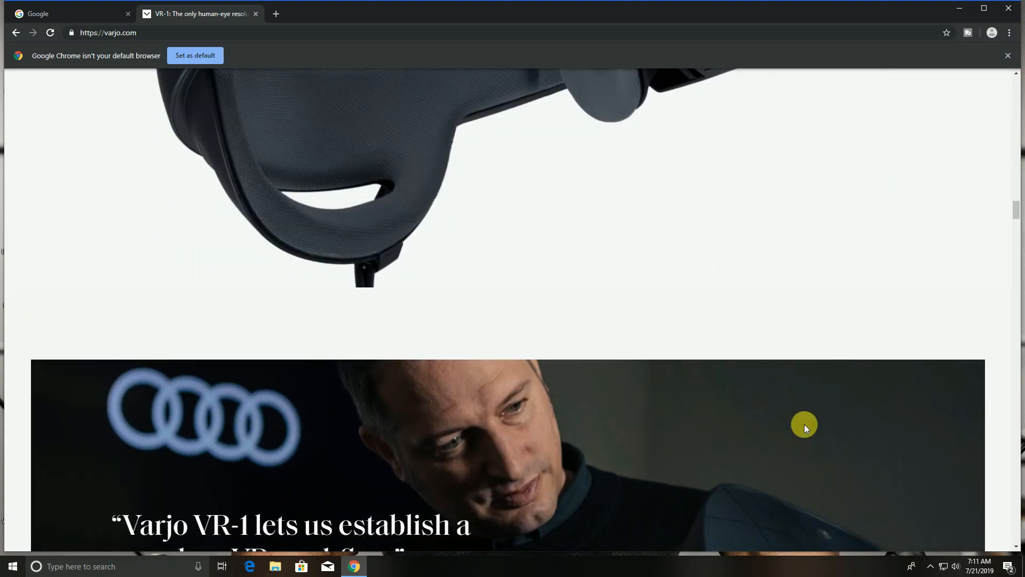
Step: Scroll past the Audi banner and 20/20 Eye Tracker section to the Siemens quote
scroll(down, 3)
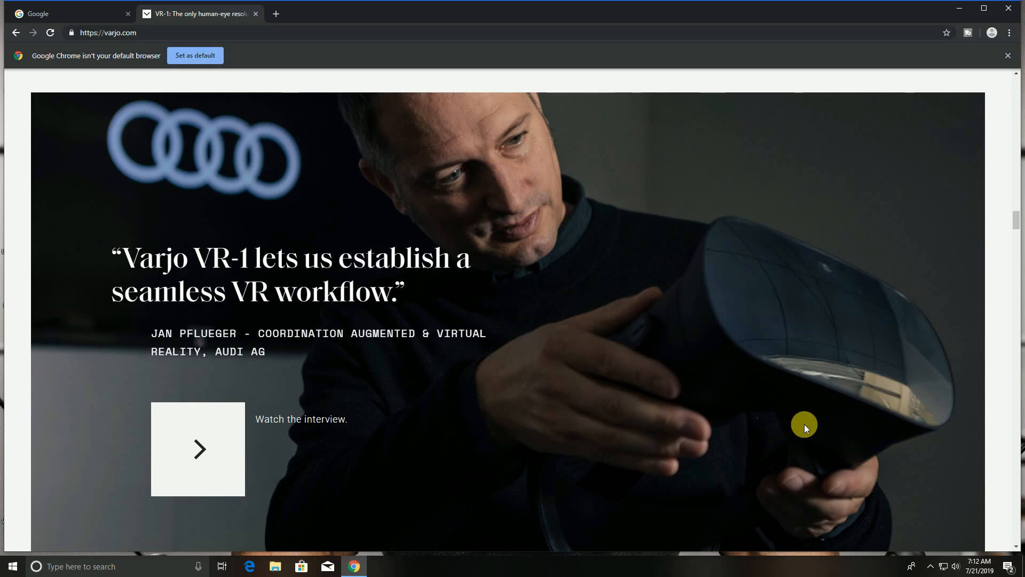
scroll(down, 3)
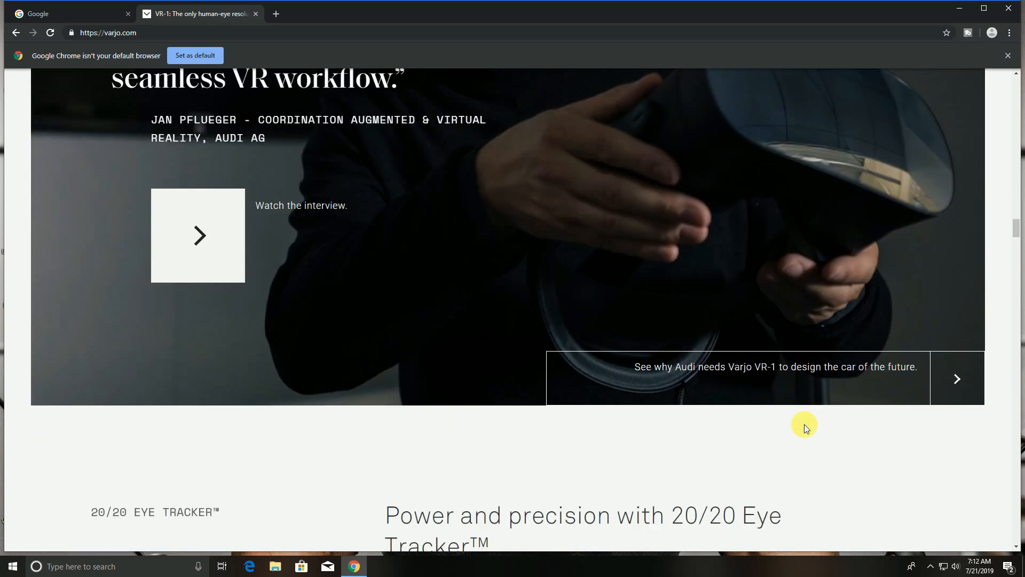
scroll(down, 3)
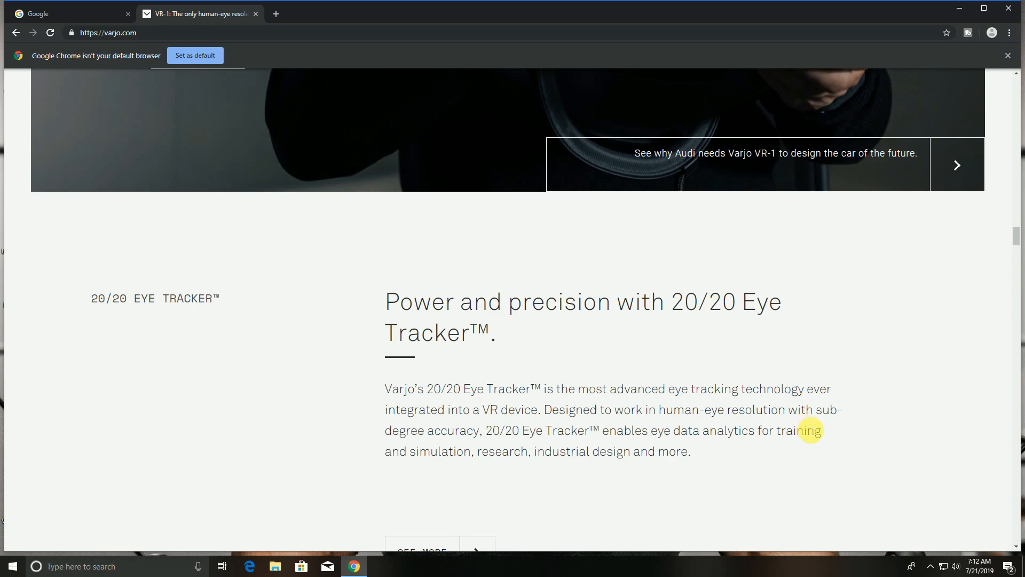
scroll(down, 3)
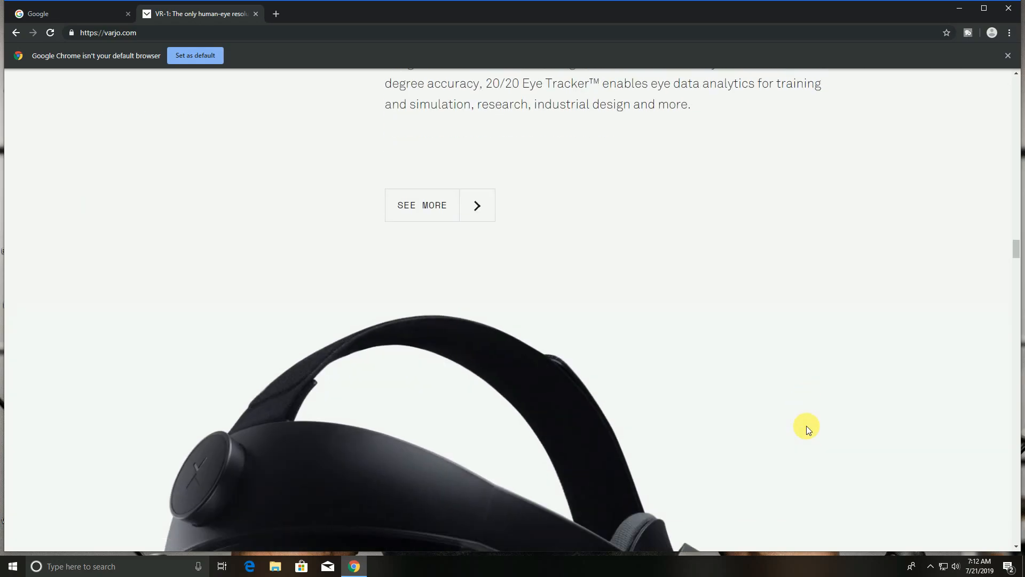
scroll(down, 3)
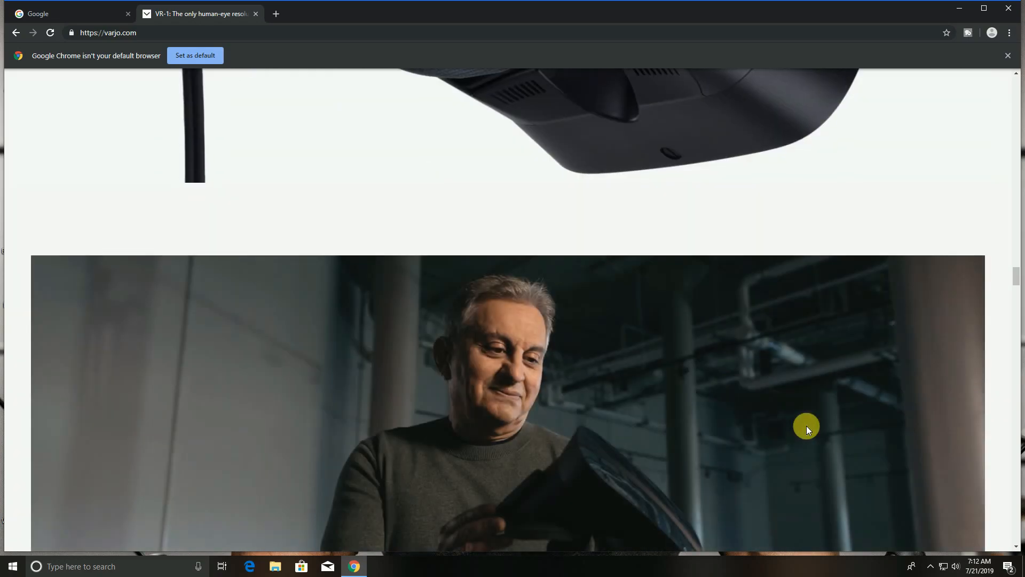
scroll(down, 3)
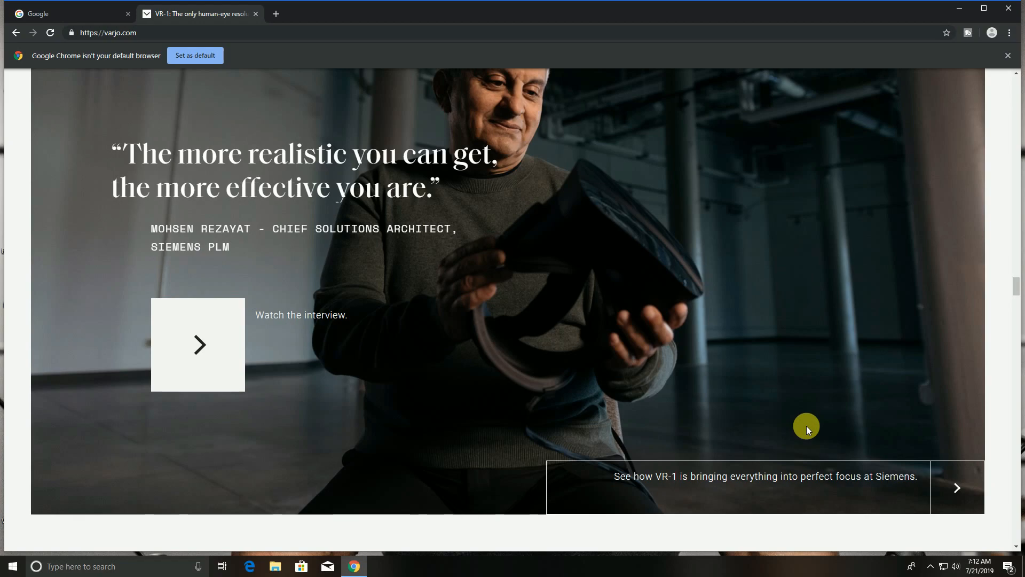
mouse_move(321, 327)
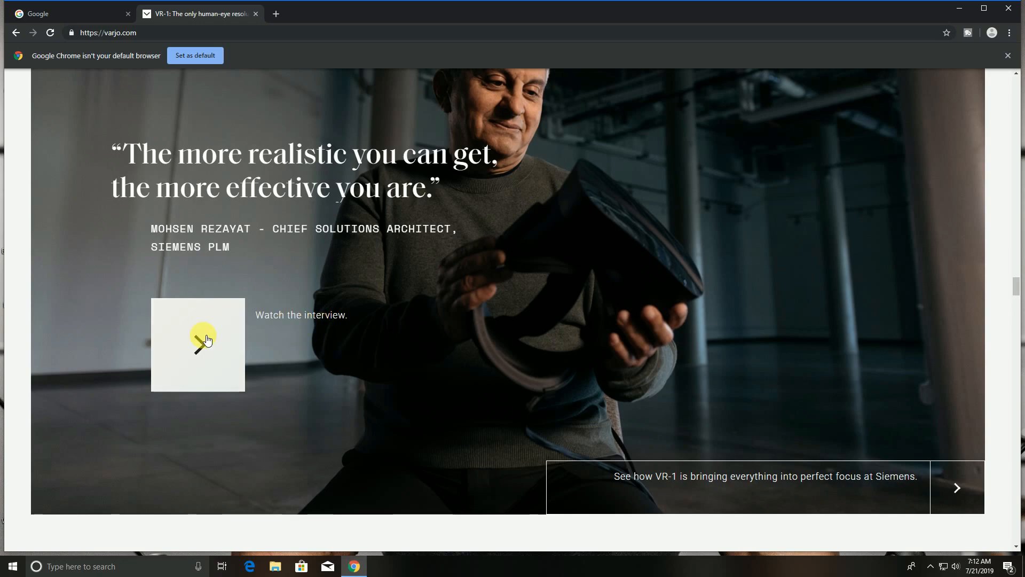
Step: Open the 'Watch the interview' Siemens video overlay and start it playing
click(198, 344)
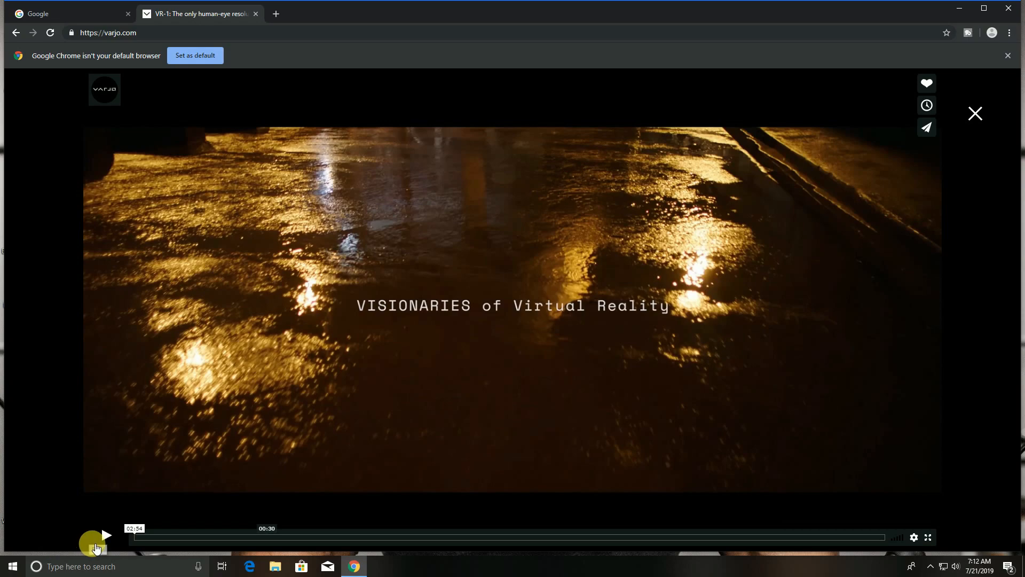
mouse_move(107, 535)
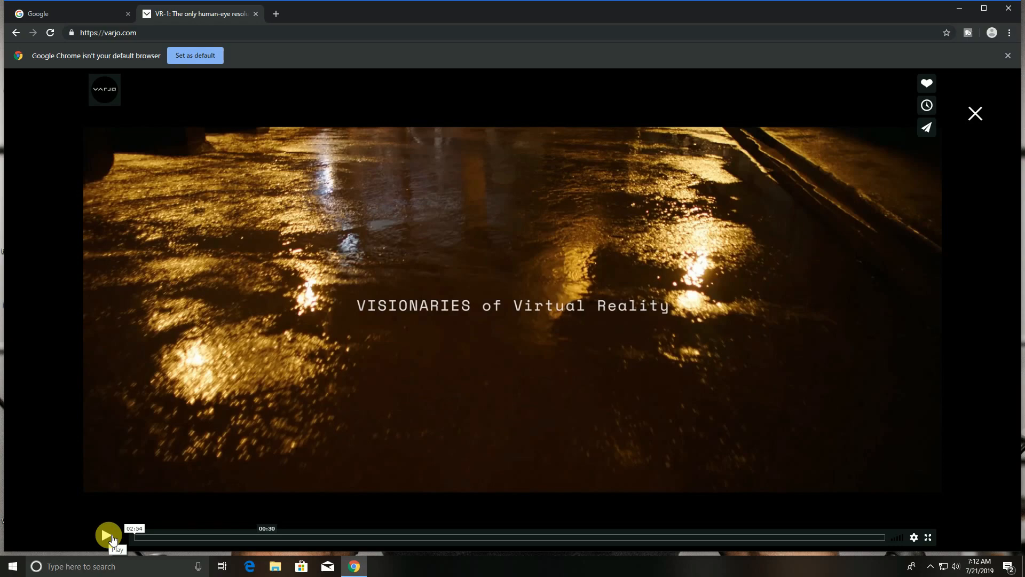
click(108, 535)
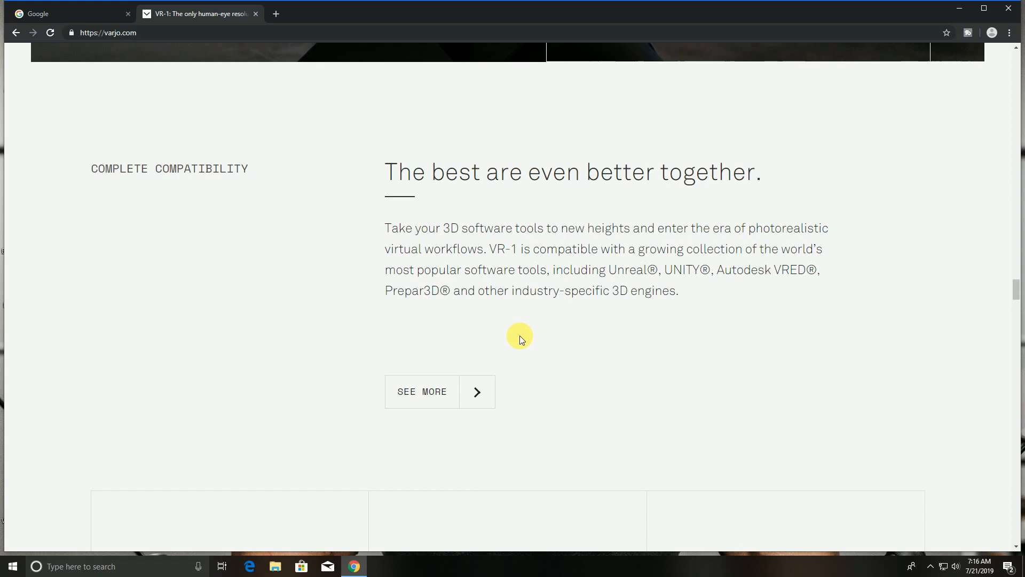
Step: Scroll past the Unreal, Unity and VRED quotes to 'See why the best in the business trust VR-1'
scroll(down, 3)
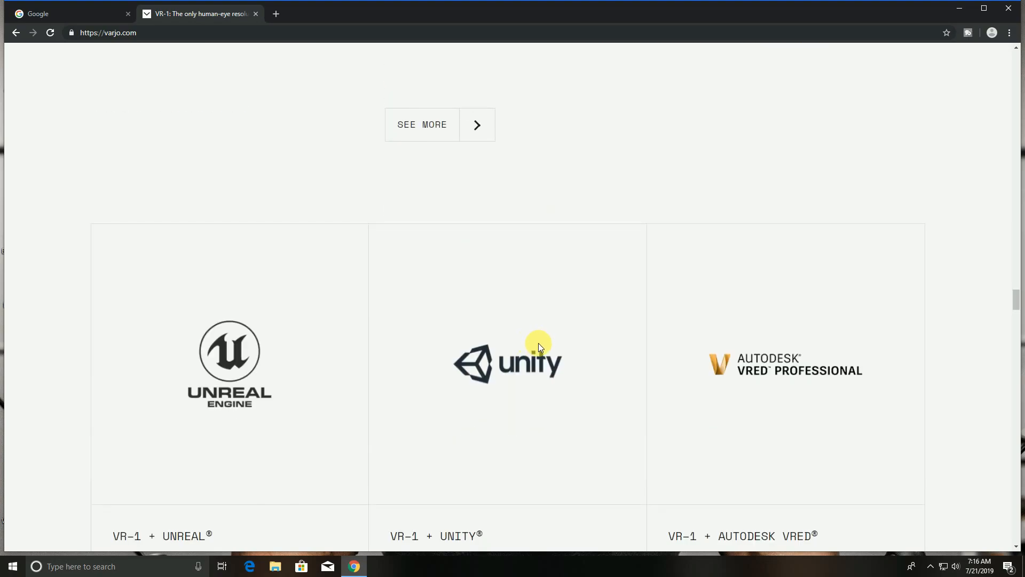
scroll(down, 3)
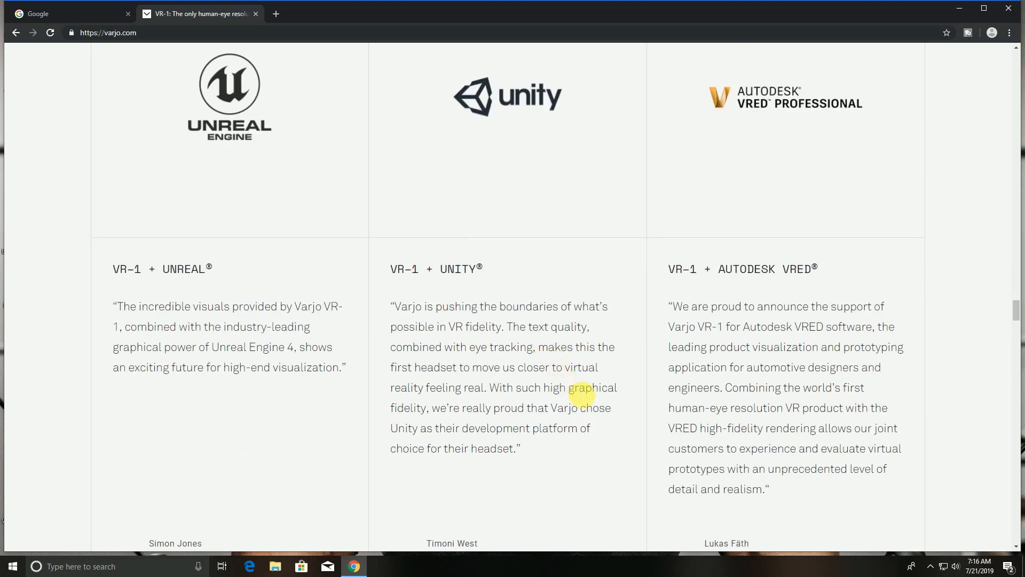
scroll(down, 3)
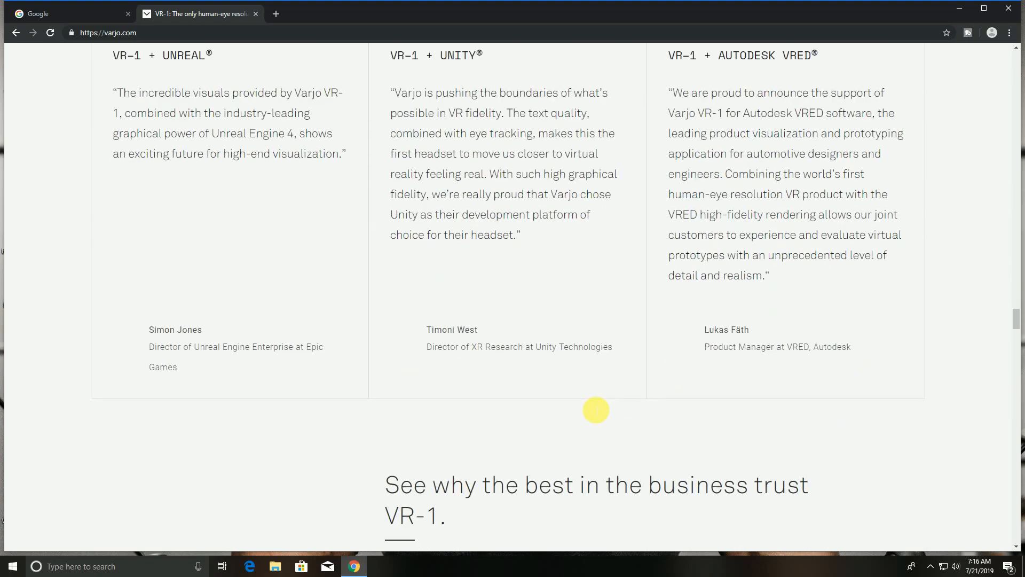
scroll(down, 3)
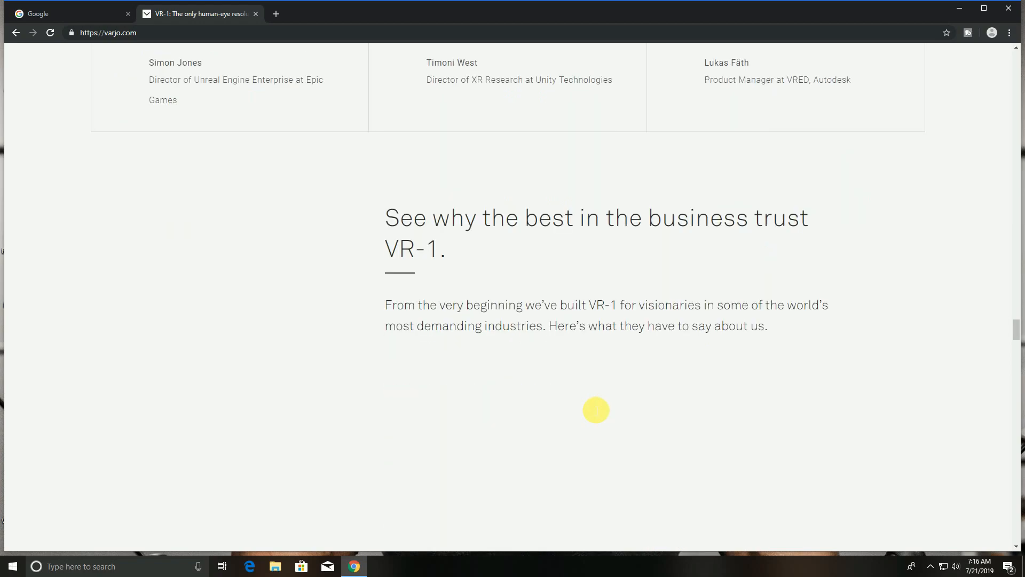
mouse_move(593, 410)
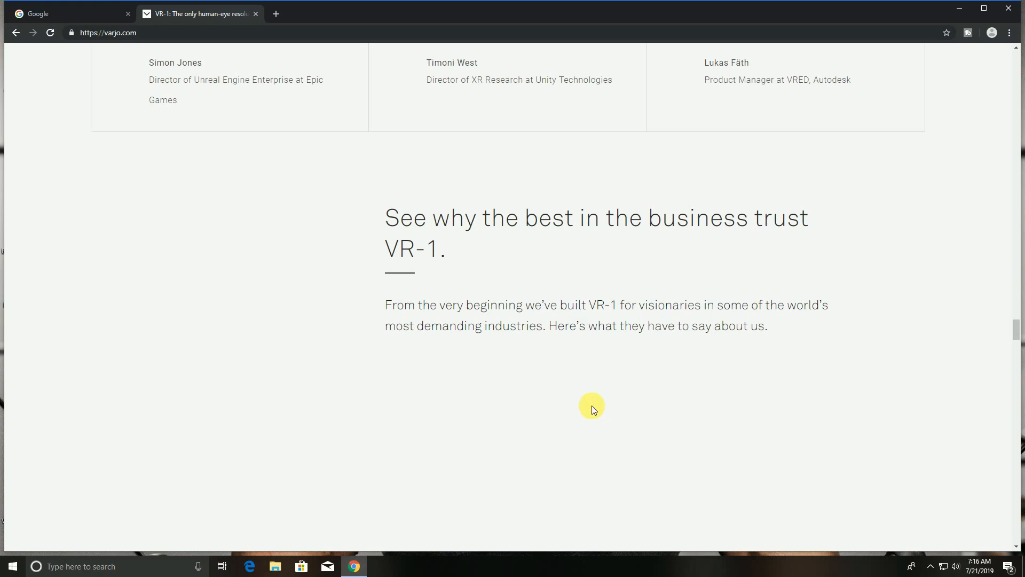
scroll(down, 3)
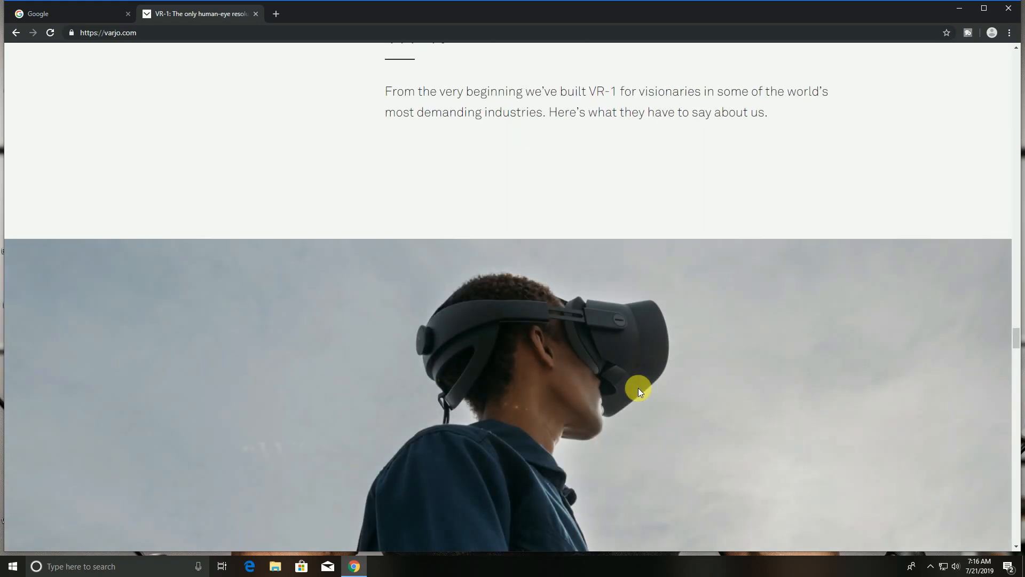
Step: Scroll through the Saab, Audi and Asymptote Architecture testimonials to the 'Purchase VR-1' block
scroll(down, 3)
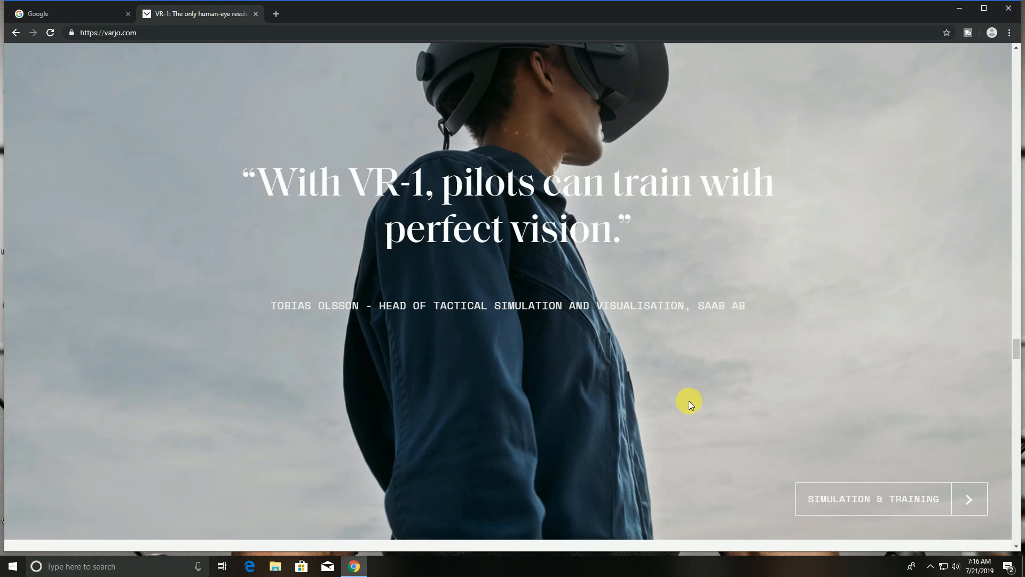
scroll(down, 3)
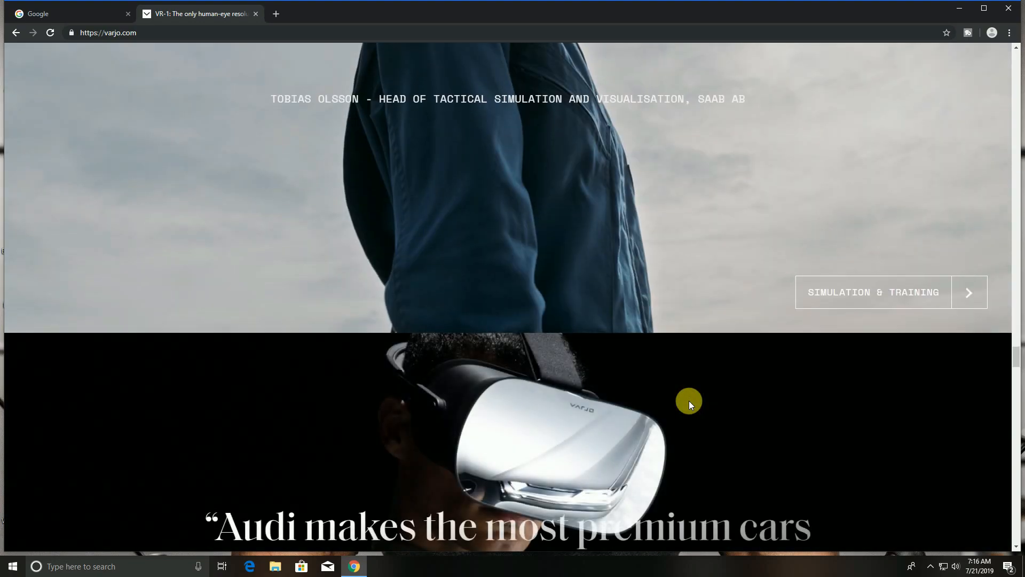
scroll(down, 3)
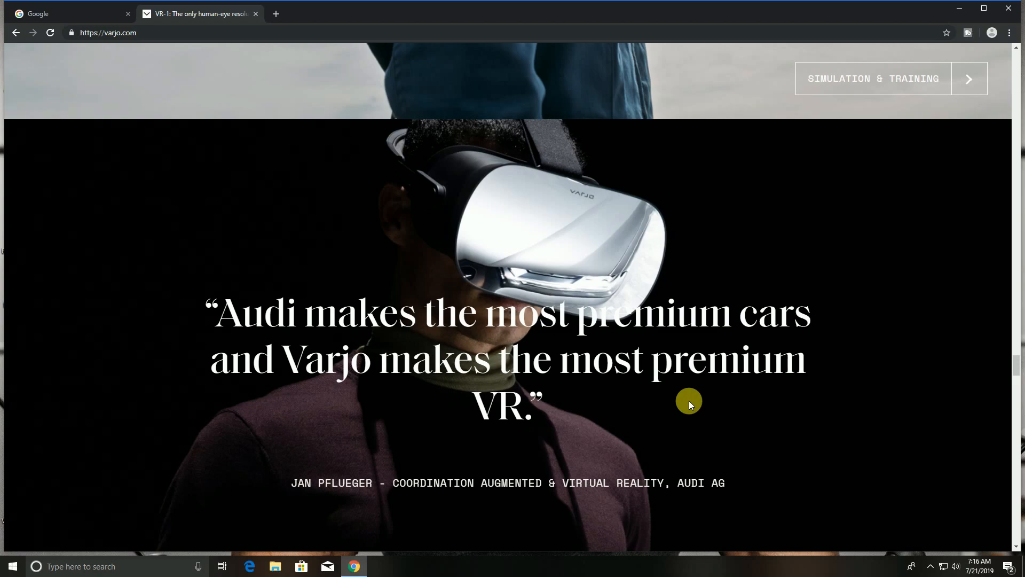
scroll(down, 3)
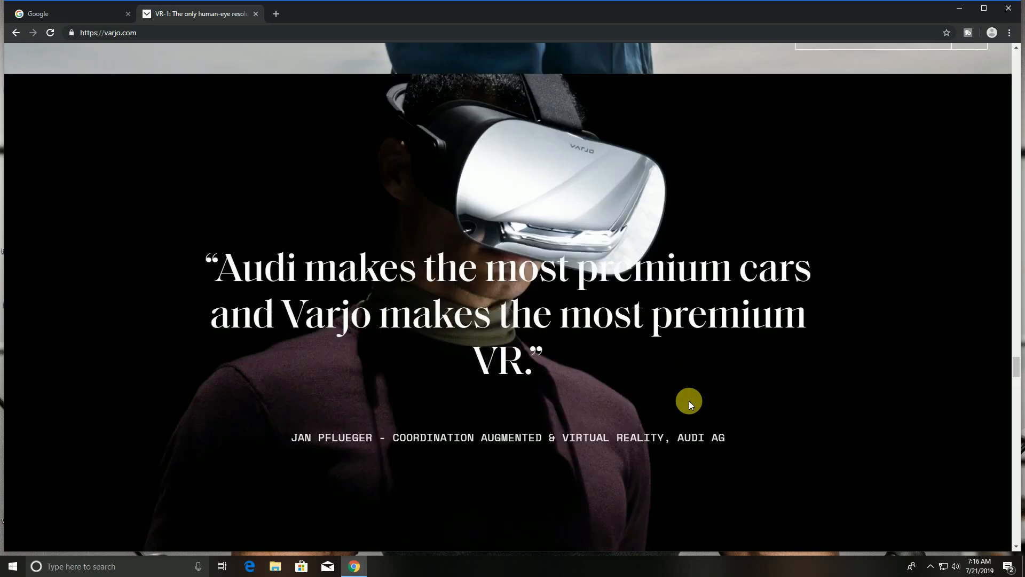
scroll(down, 3)
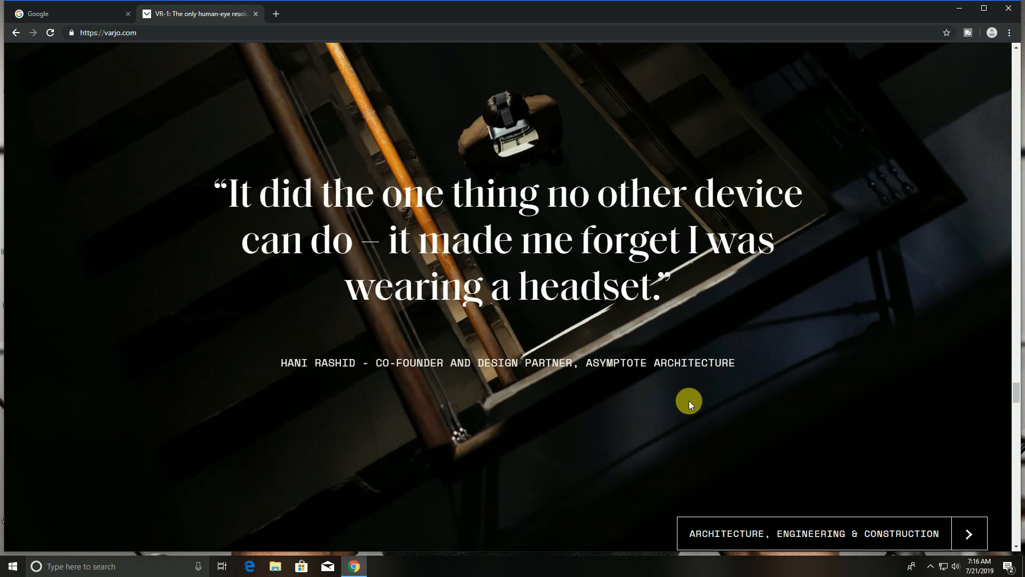
scroll(down, 3)
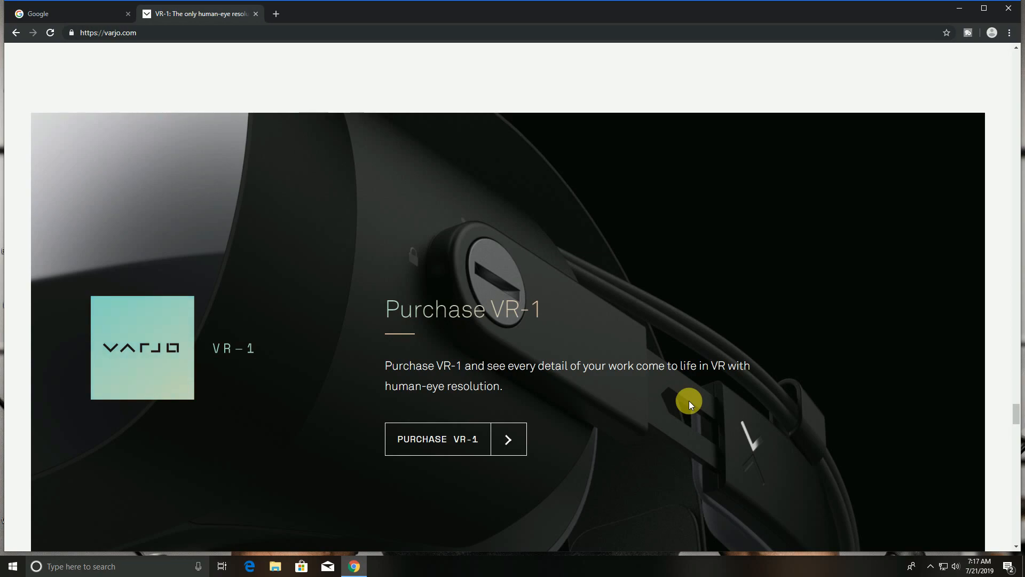
Step: Scroll past Varjo News and the mission text to 'Get an eye-opening demo' events
scroll(down, 3)
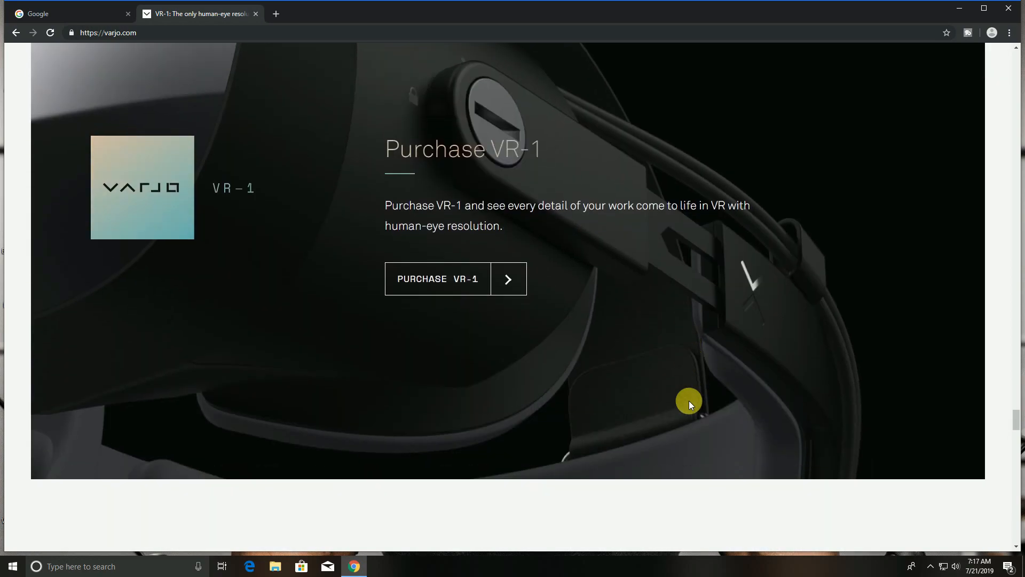
scroll(down, 3)
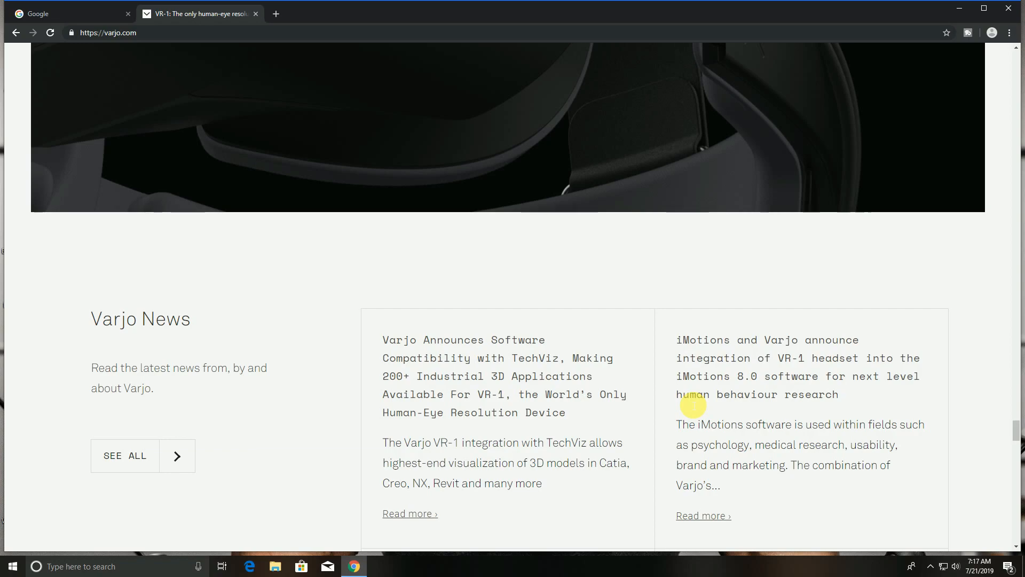
scroll(down, 3)
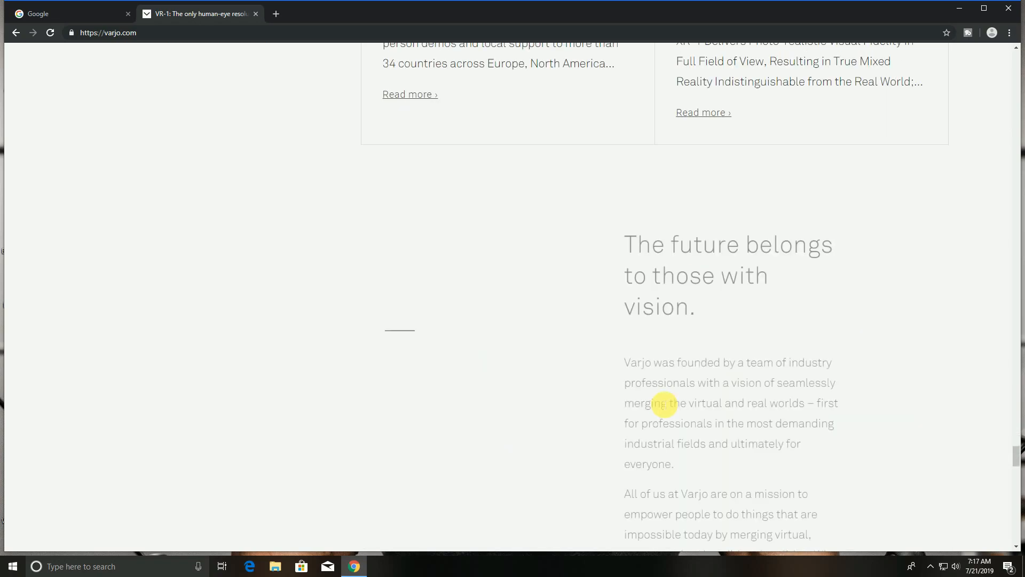
scroll(down, 3)
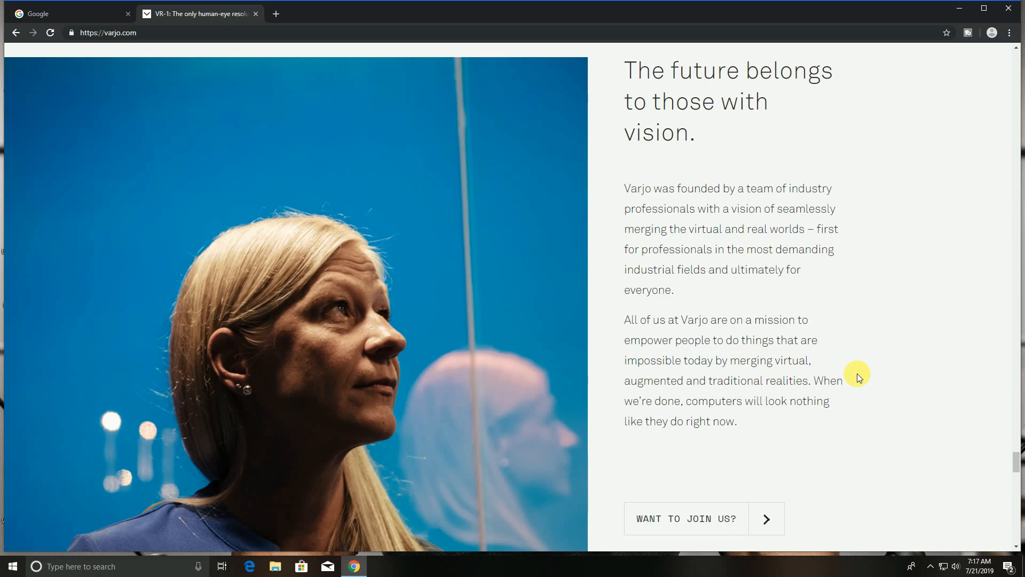
mouse_move(867, 387)
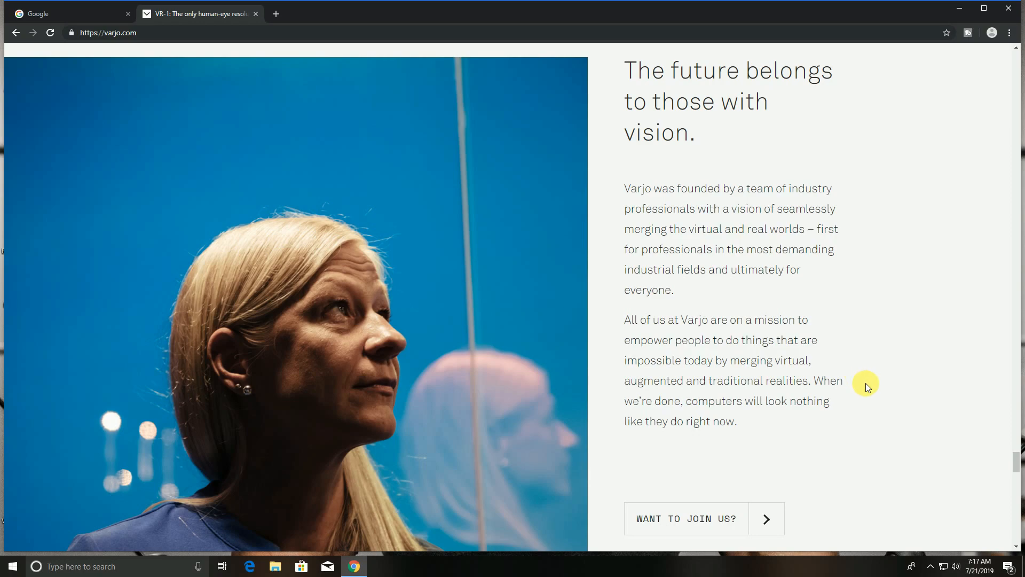
scroll(down, 3)
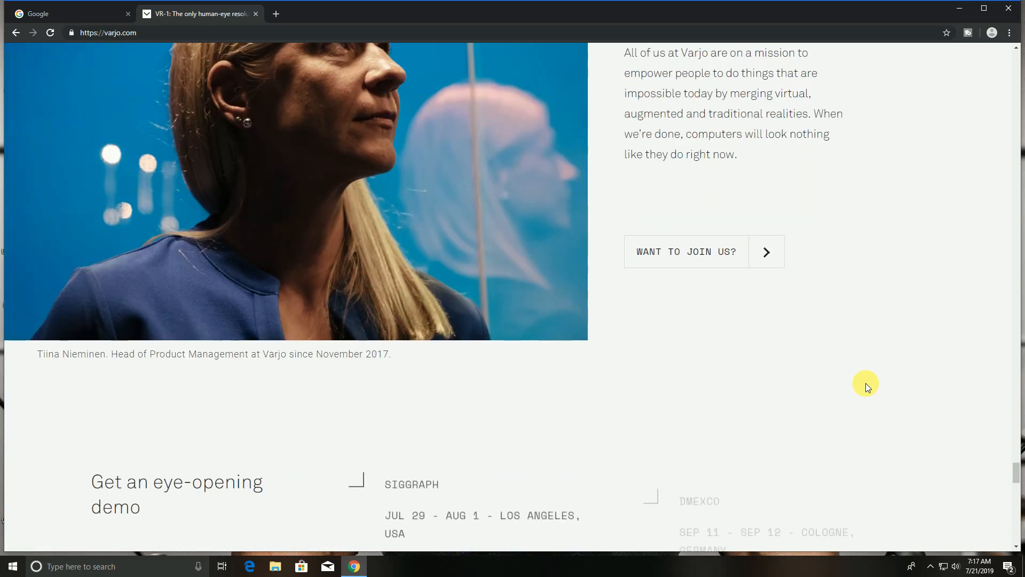